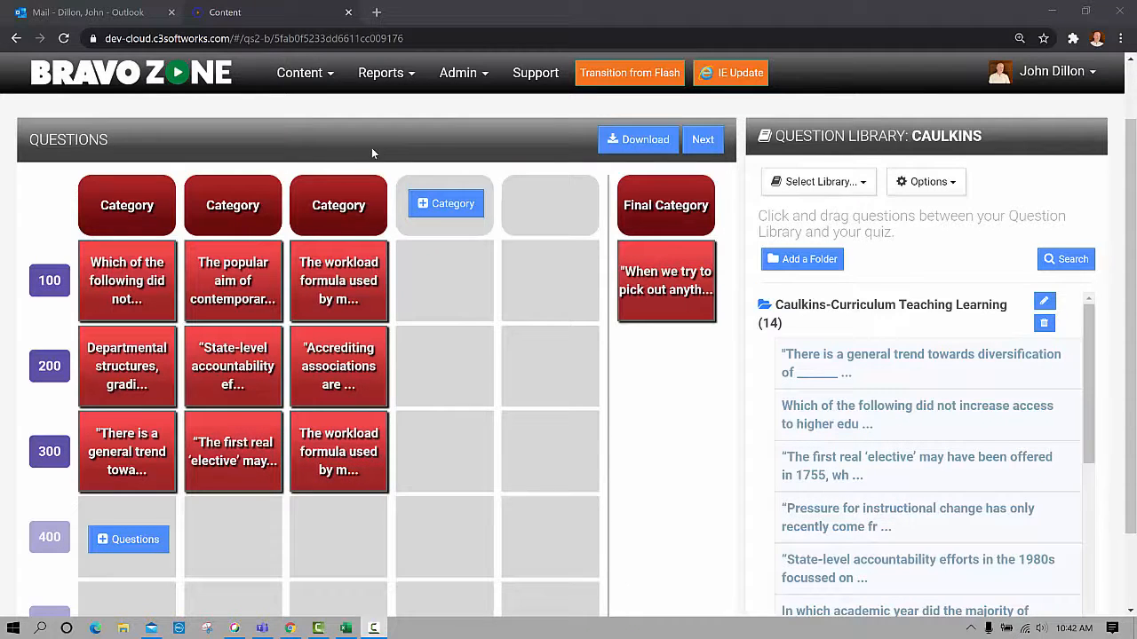
- Download the three-category quiz's questions from the Questions grid as Game_Questions (1).csv
click(637, 140)
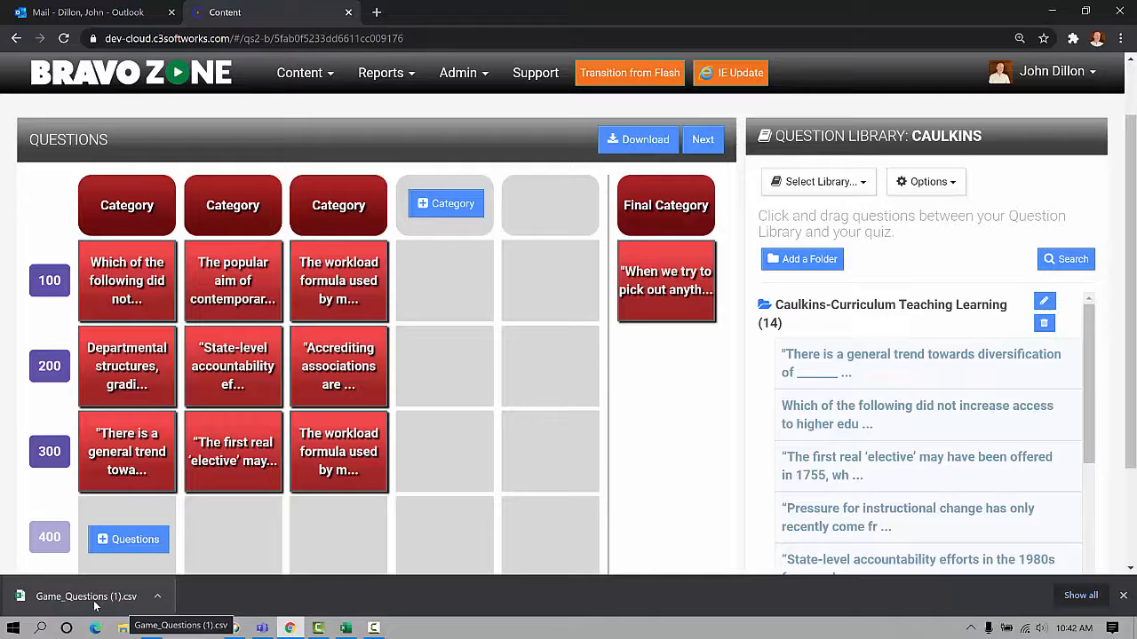
- Open Game_Questions (1).csv from the browser download bar in Excel
click(85, 596)
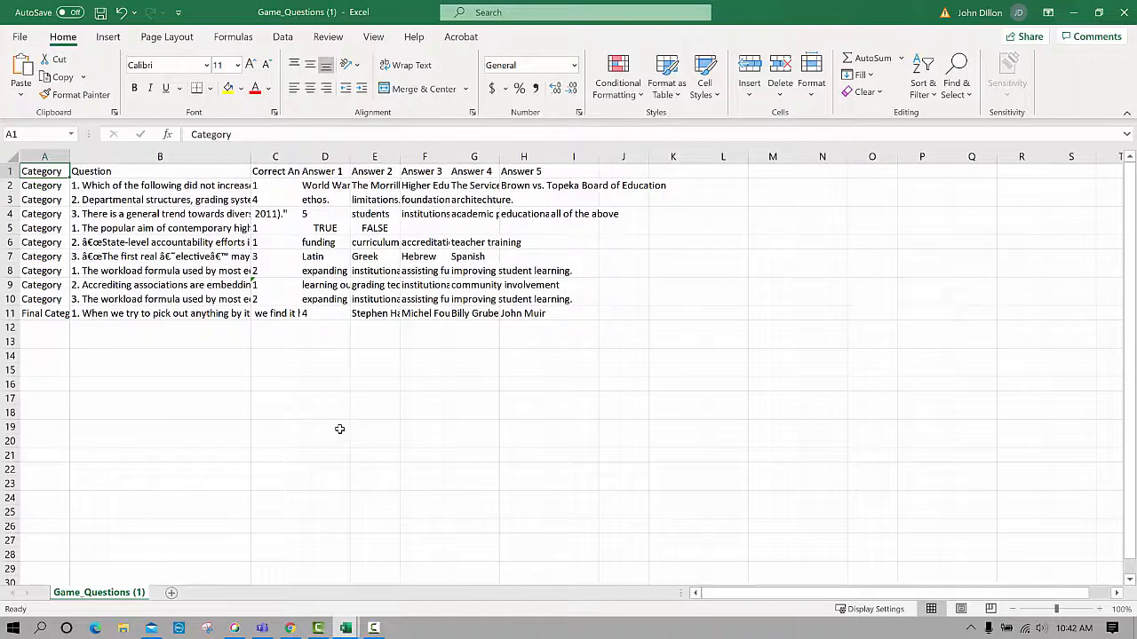
mouse_move(305, 168)
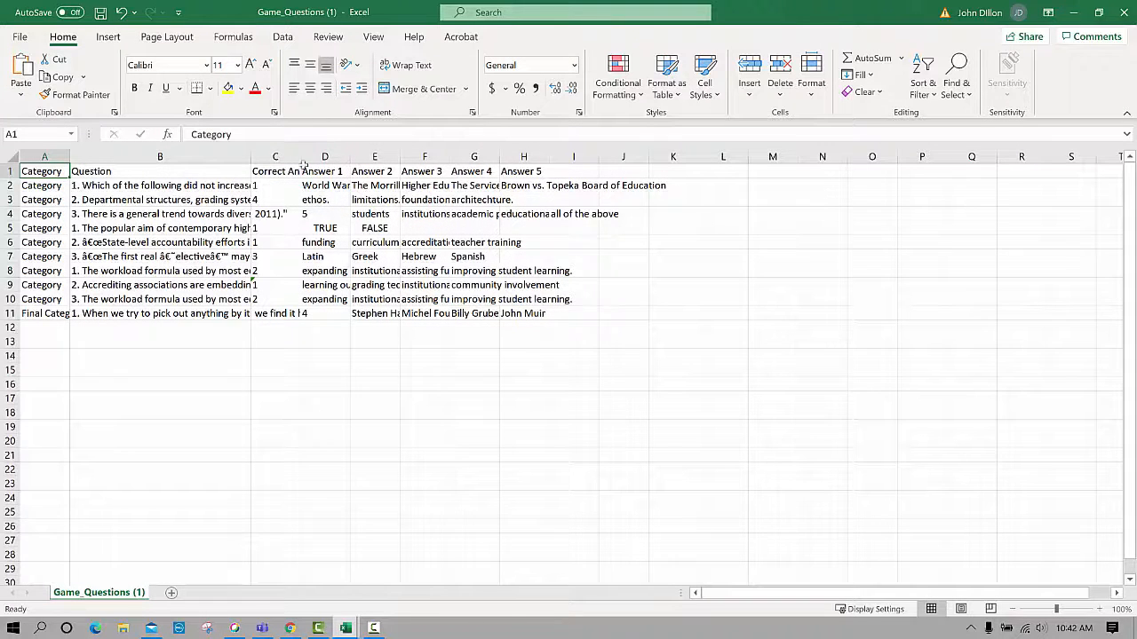